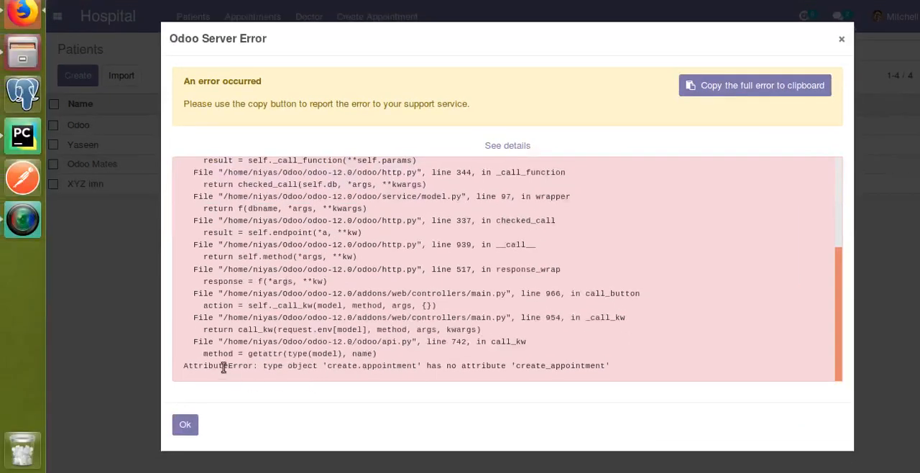
{"action": "mouse_move", "coordinate": [266, 366]}
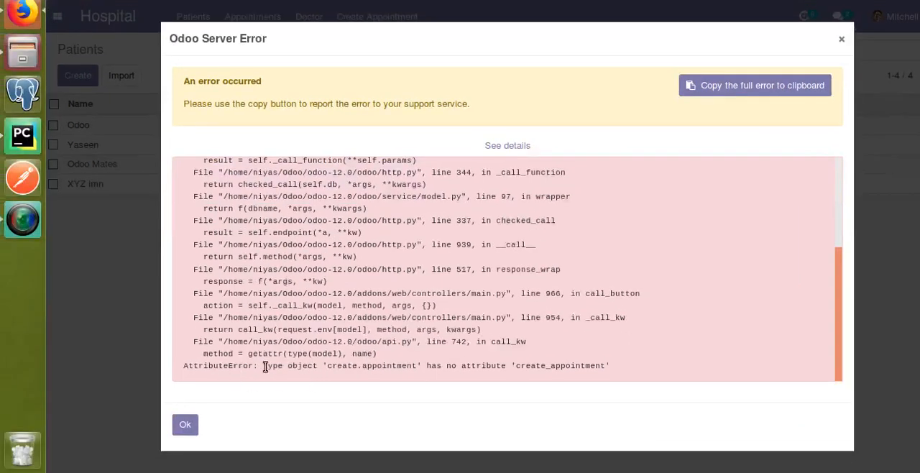
Select create_appointment in the AttributeError line and copy it via the context menu.
{"action": "double_click", "coordinate": [512, 366]}
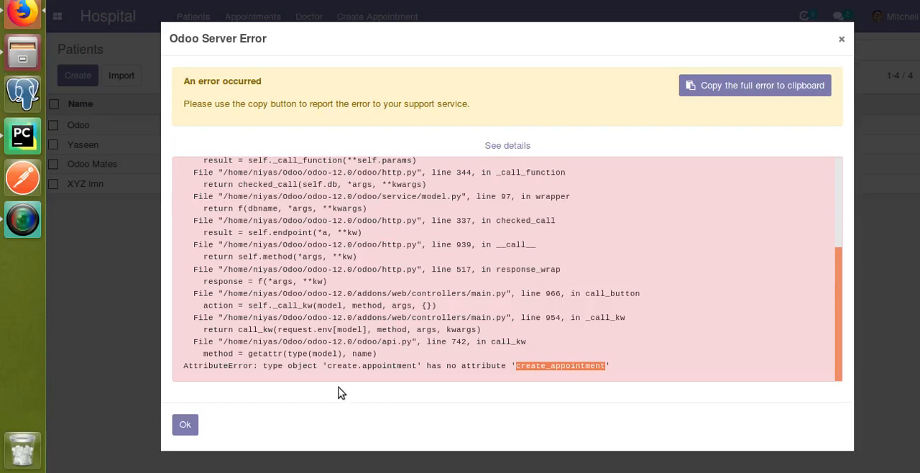
{"action": "mouse_move", "coordinate": [328, 366]}
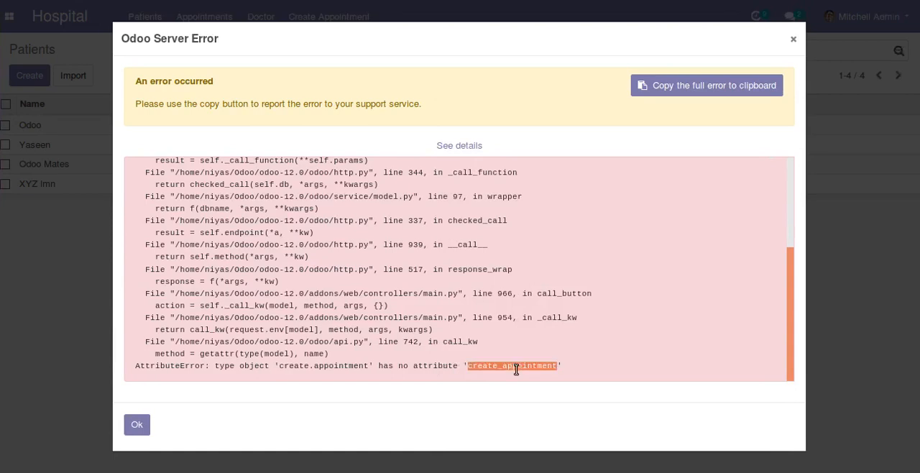
{"action": "right_click", "coordinate": [516, 366]}
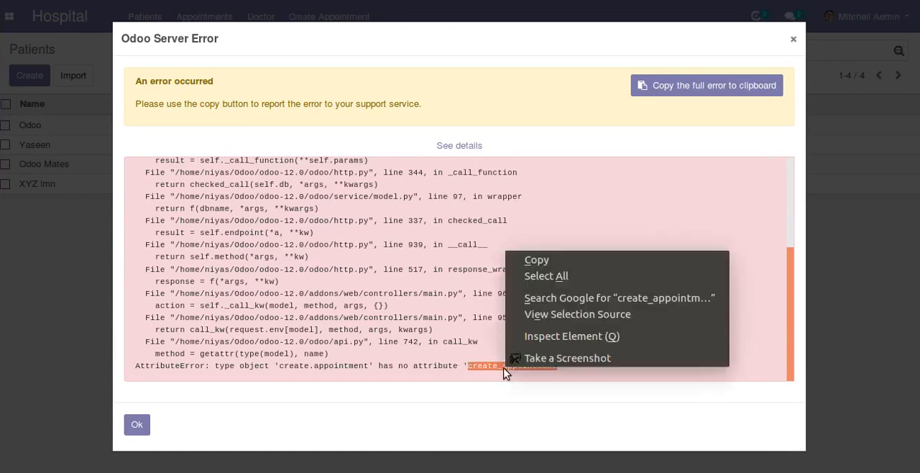
{"action": "left_click", "coordinate": [500, 378]}
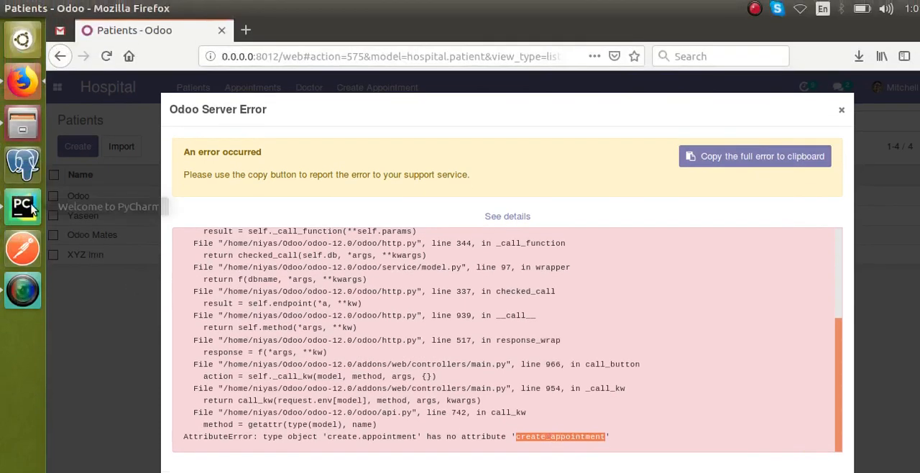
{"action": "left_click", "coordinate": [23, 207]}
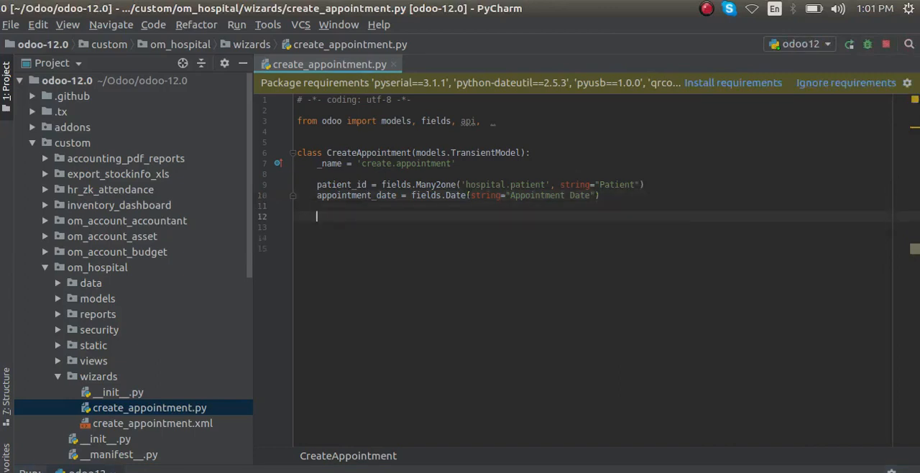
{"action": "type", "text": "@api"}
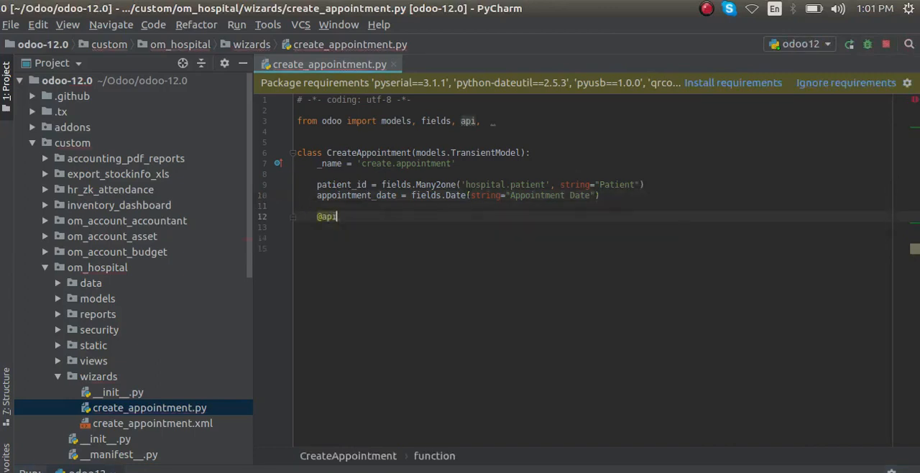
{"action": "type", "text": ".multi"}
{"action": "left_click", "coordinate": [593, 227]}
{"action": "type", "text": "def create_appointment"}
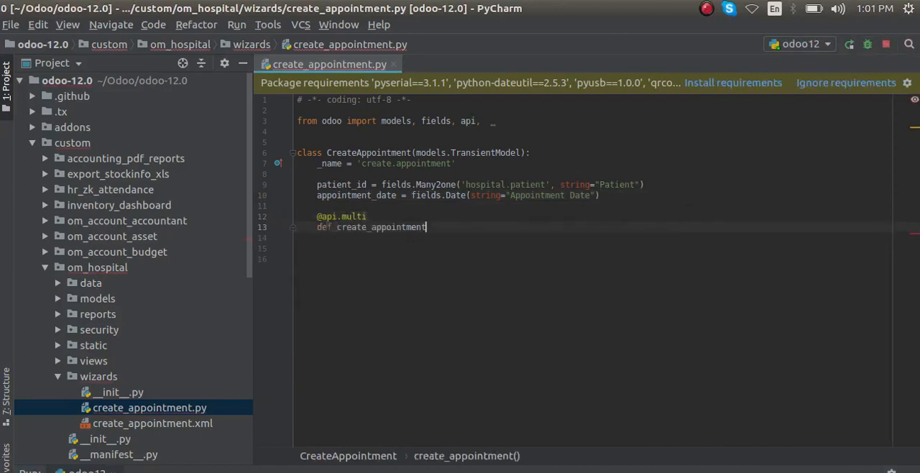
{"action": "type", "text": "(self):"}
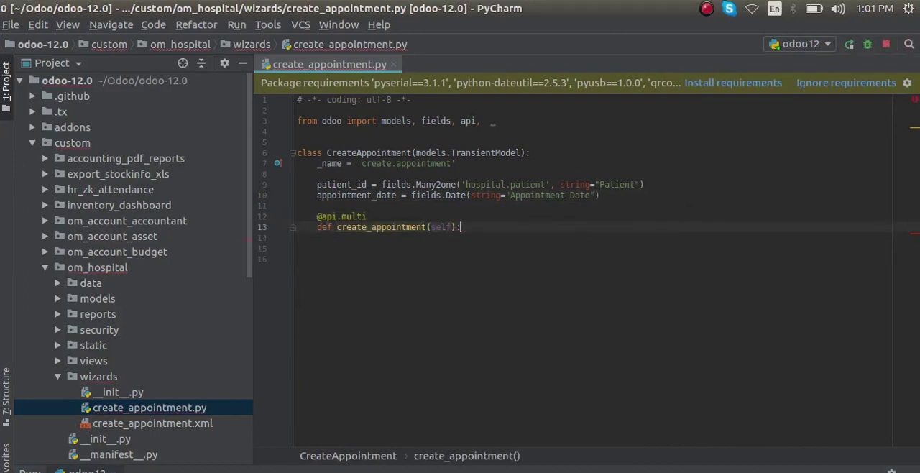
{"action": "type", "text": "print"}
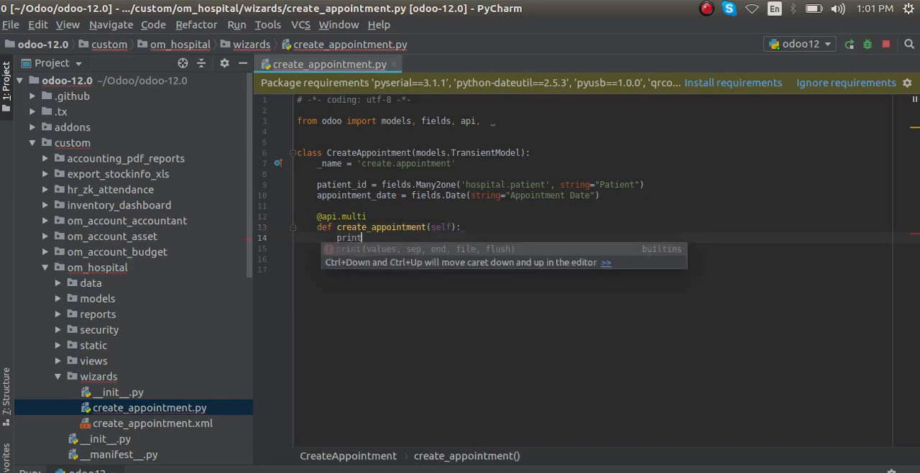
{"action": "type", "text": "(\"test\")"}
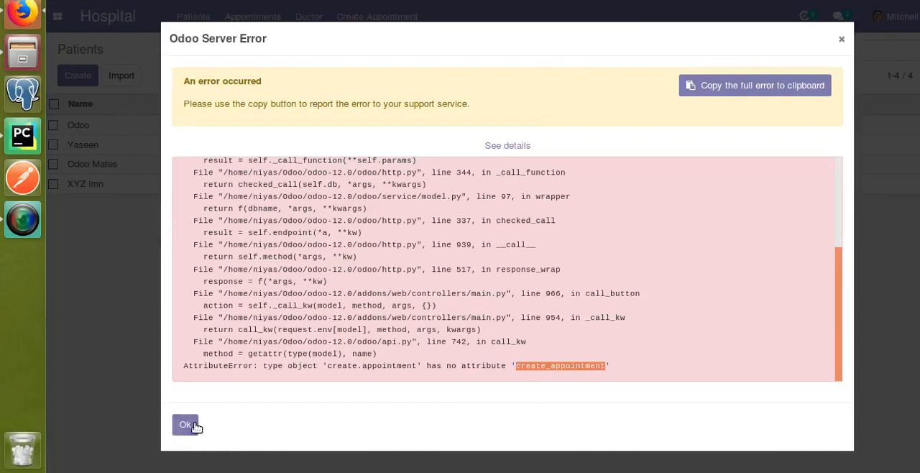
Dismiss the error, retry Create in the wizard, inspect the repeated AttributeError details, and dismiss it.
{"action": "left_click", "coordinate": [185, 424]}
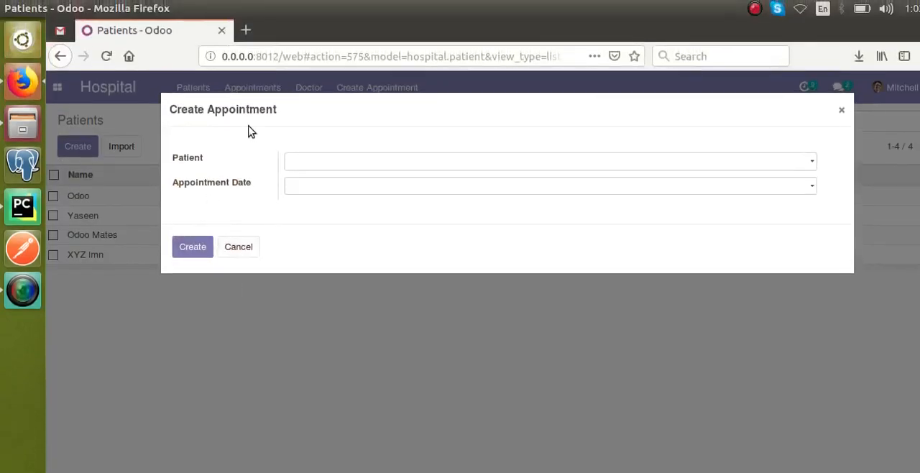
{"action": "left_click", "coordinate": [192, 246]}
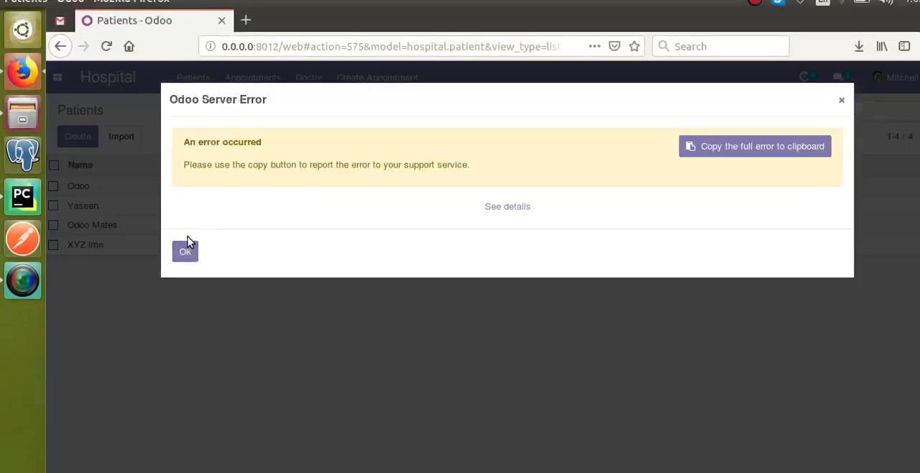
{"action": "left_click", "coordinate": [507, 206]}
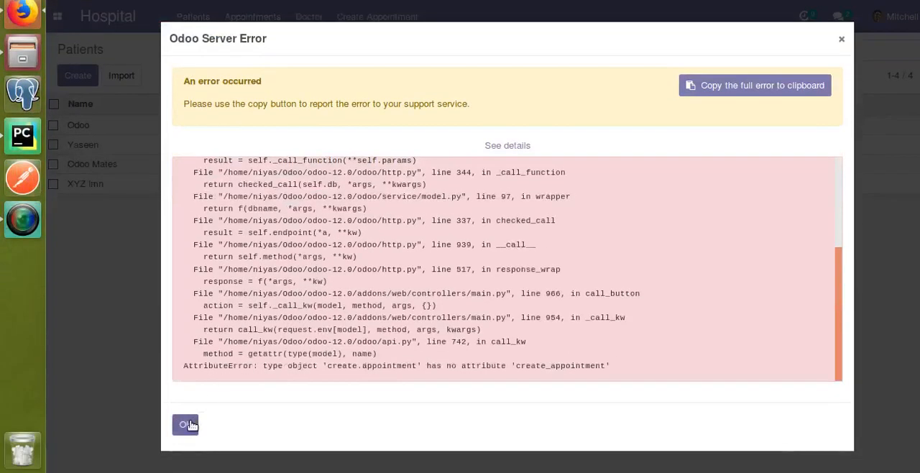
{"action": "left_click", "coordinate": [185, 425]}
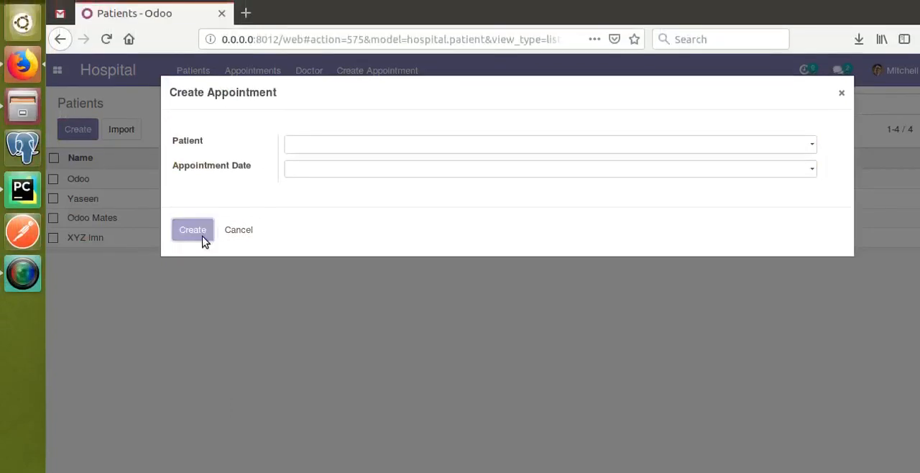